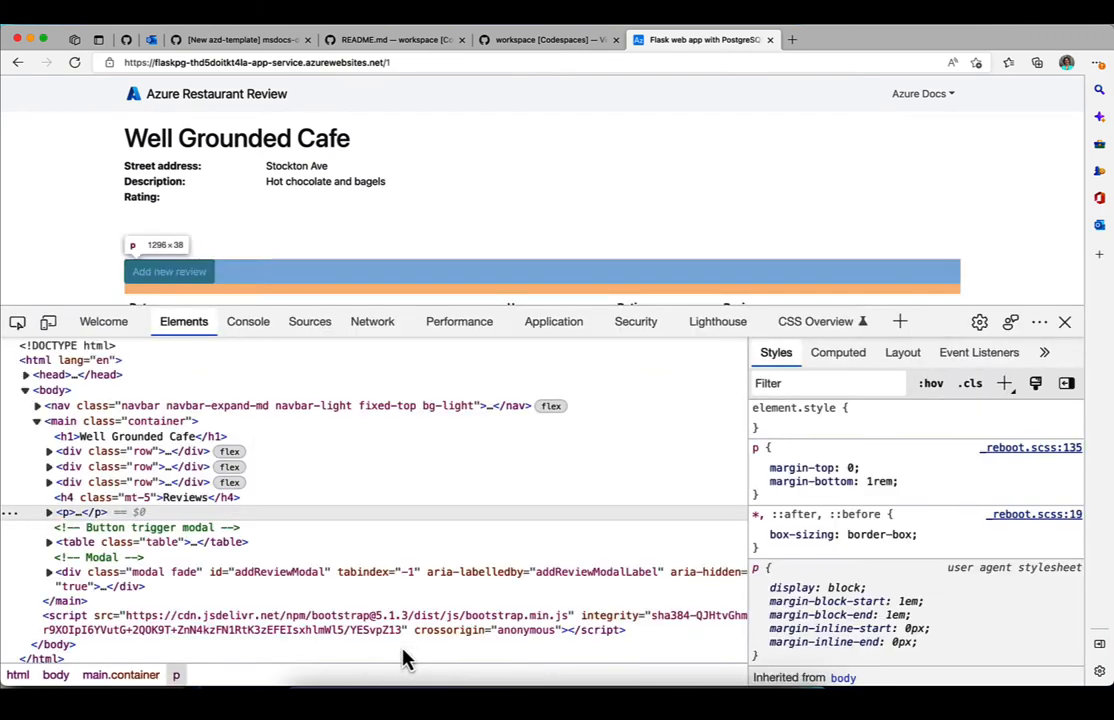
Step: Run a Lighthouse audit of the restaurant page: Performance 100, Accessibility 98, SEO 80
click(717, 321)
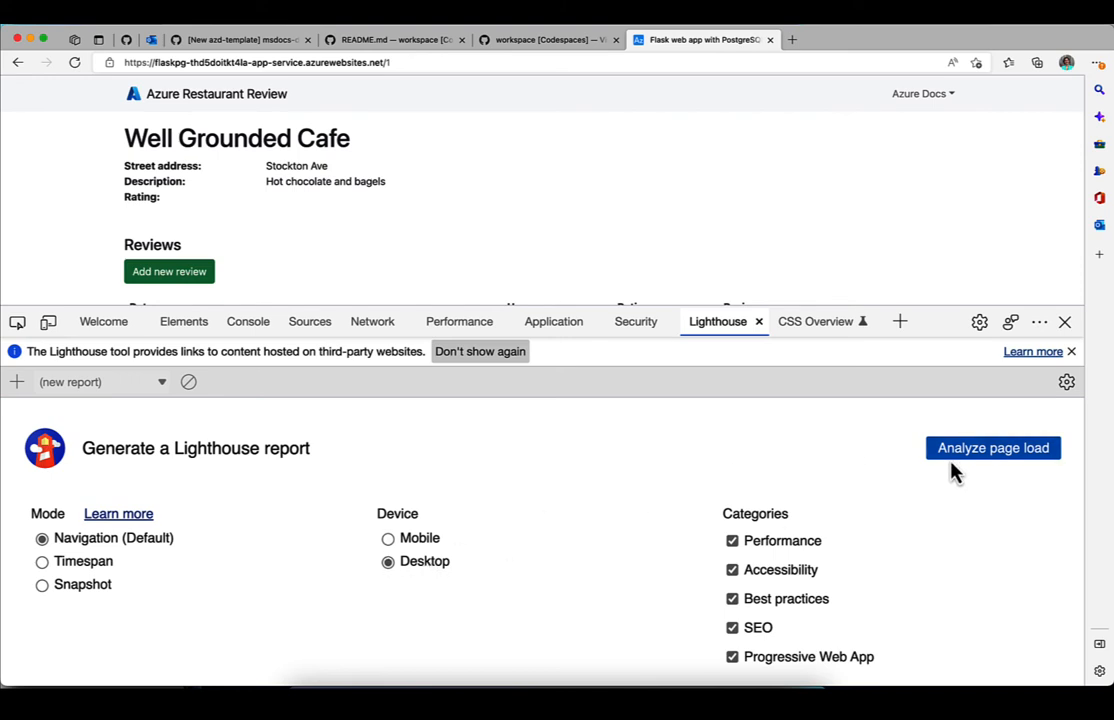
click(992, 447)
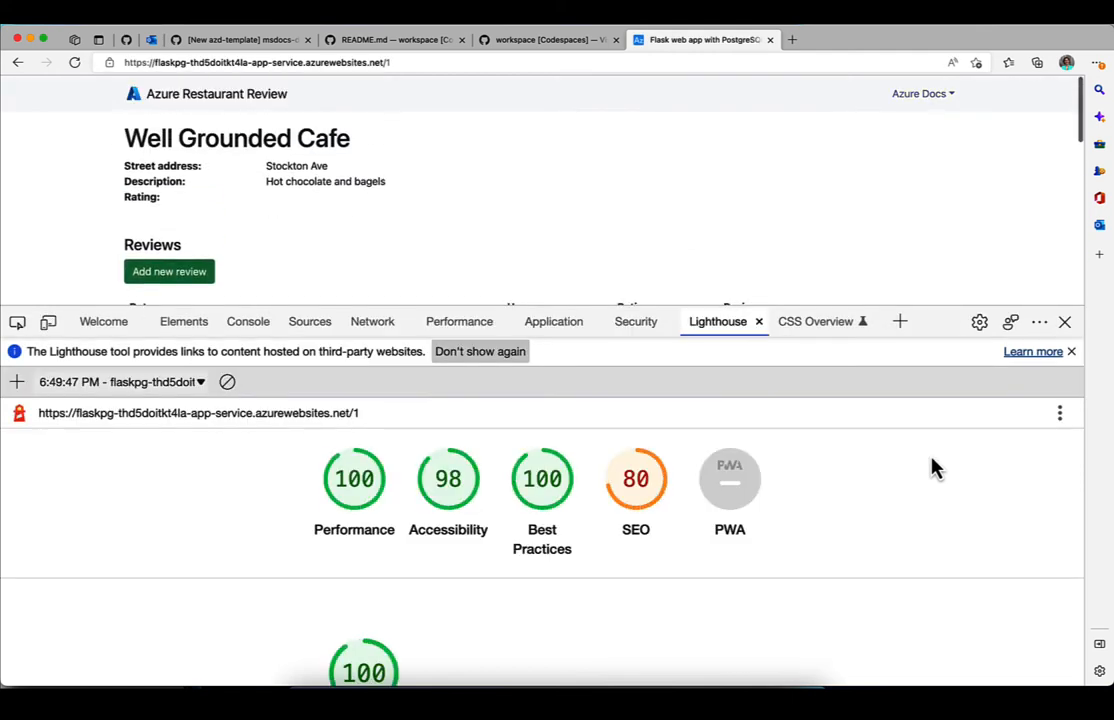
mouse_move(457, 490)
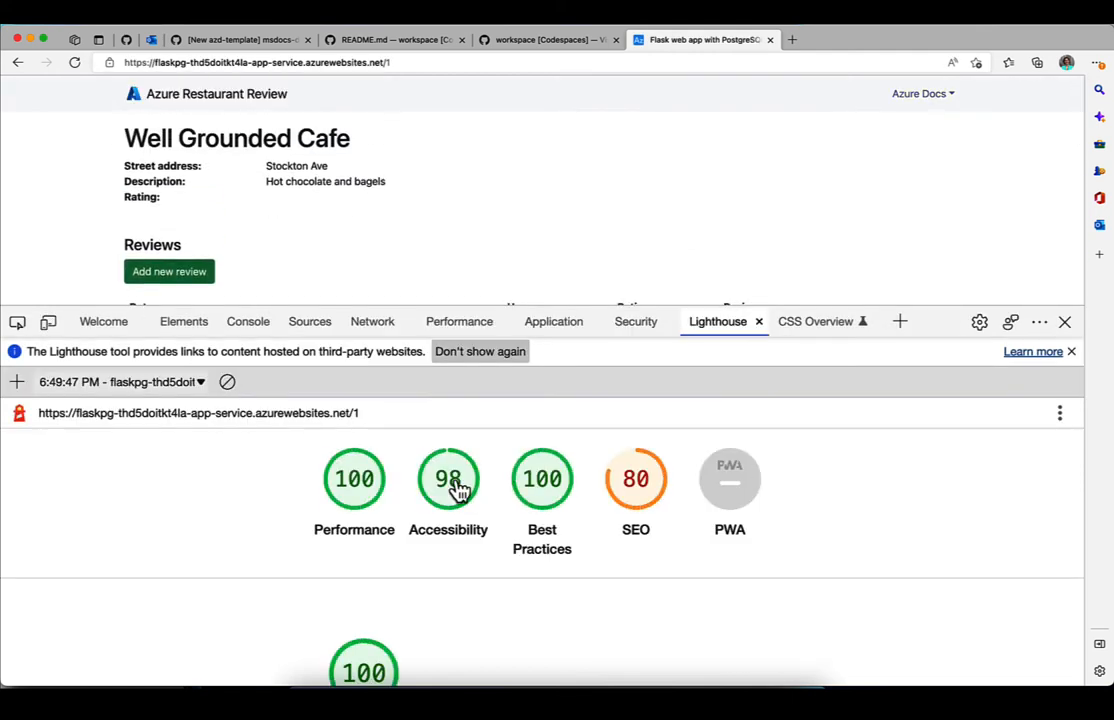
Step: Find the heading-order accessibility failure flagged on the h4.mt-5 element
click(448, 478)
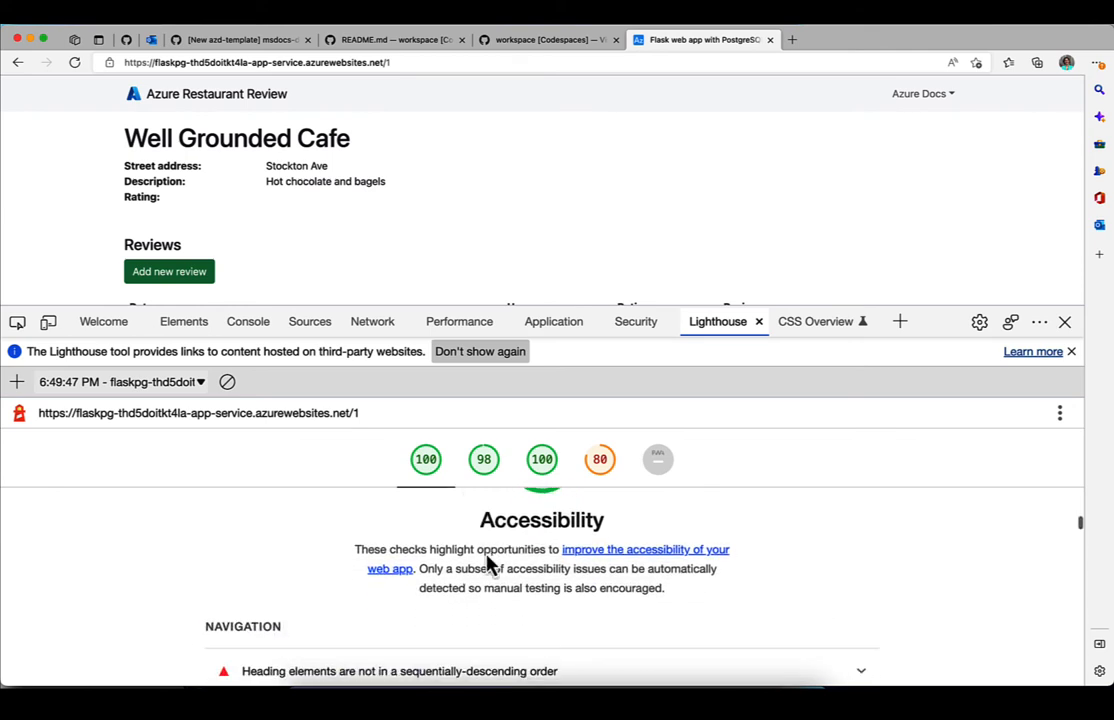
scroll(down, 3)
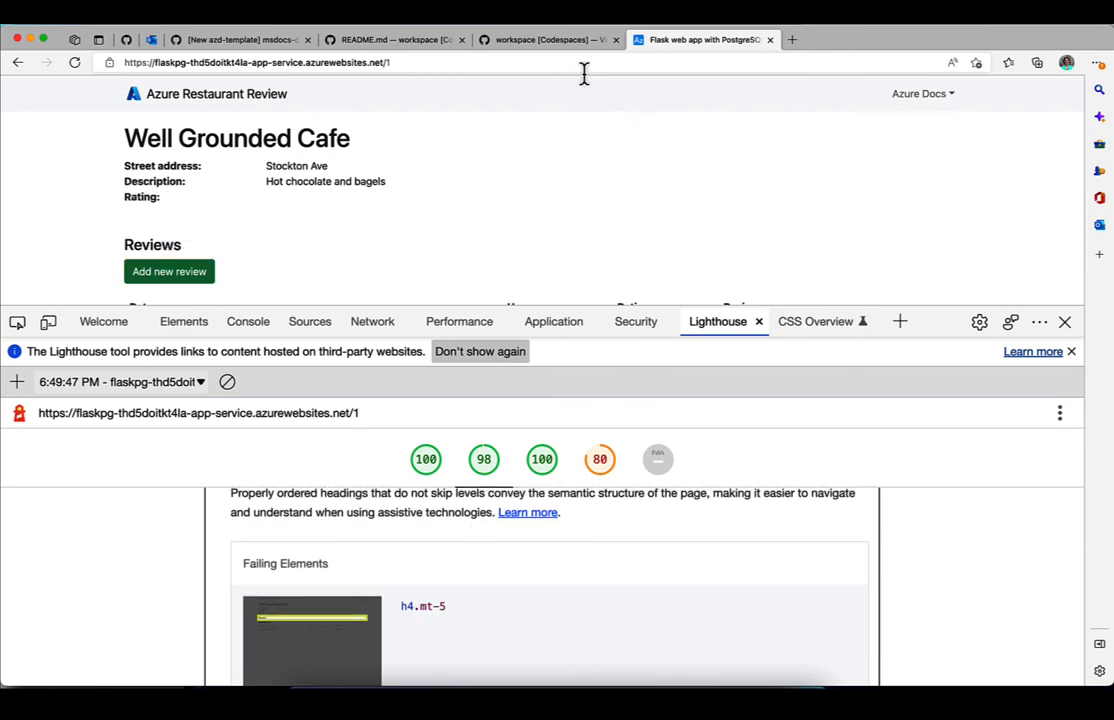
click(547, 40)
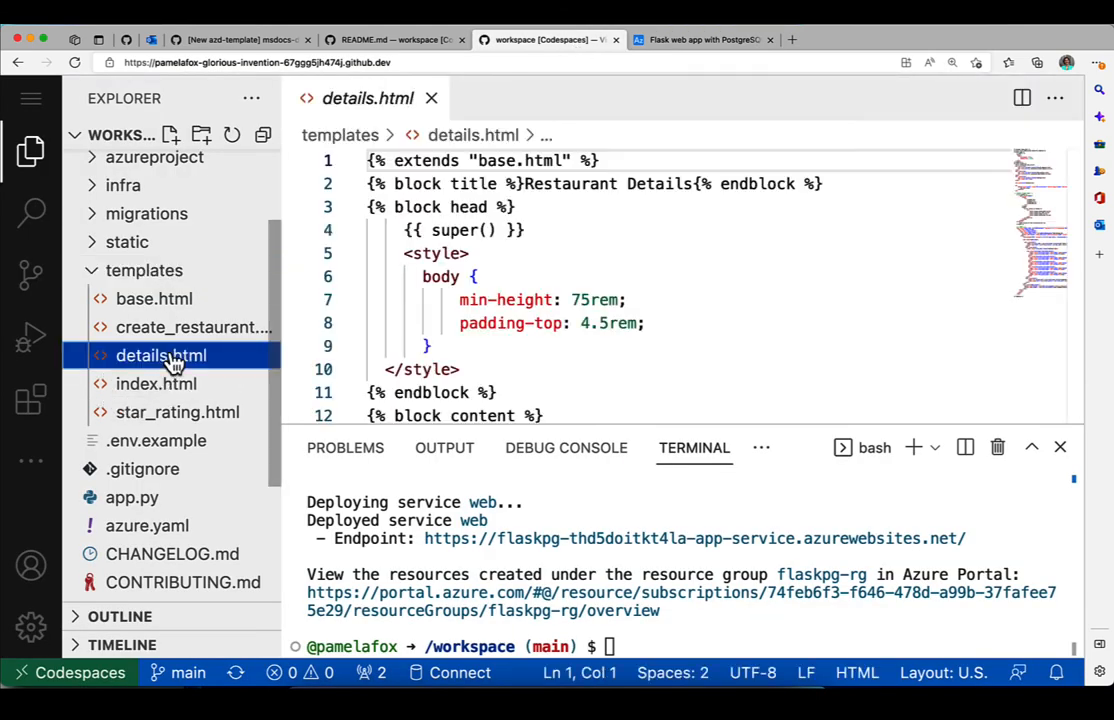
Step: Change the Reviews heading in templates/details.html from h4 to h2
scroll(down, 3)
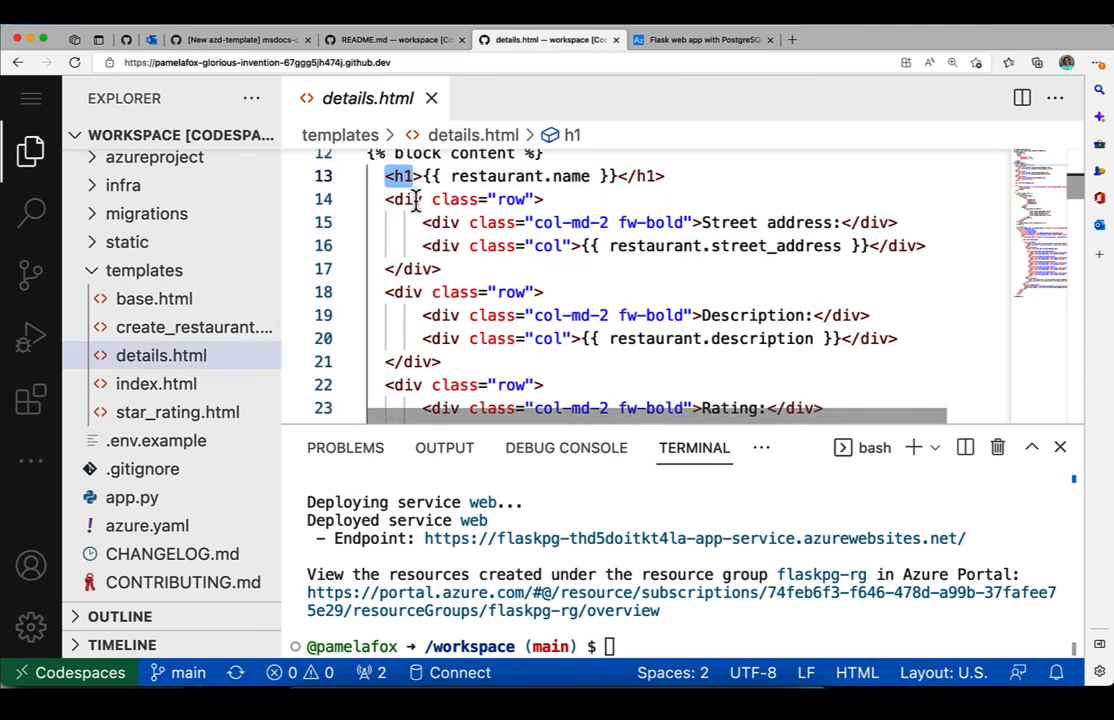
scroll(down, 3)
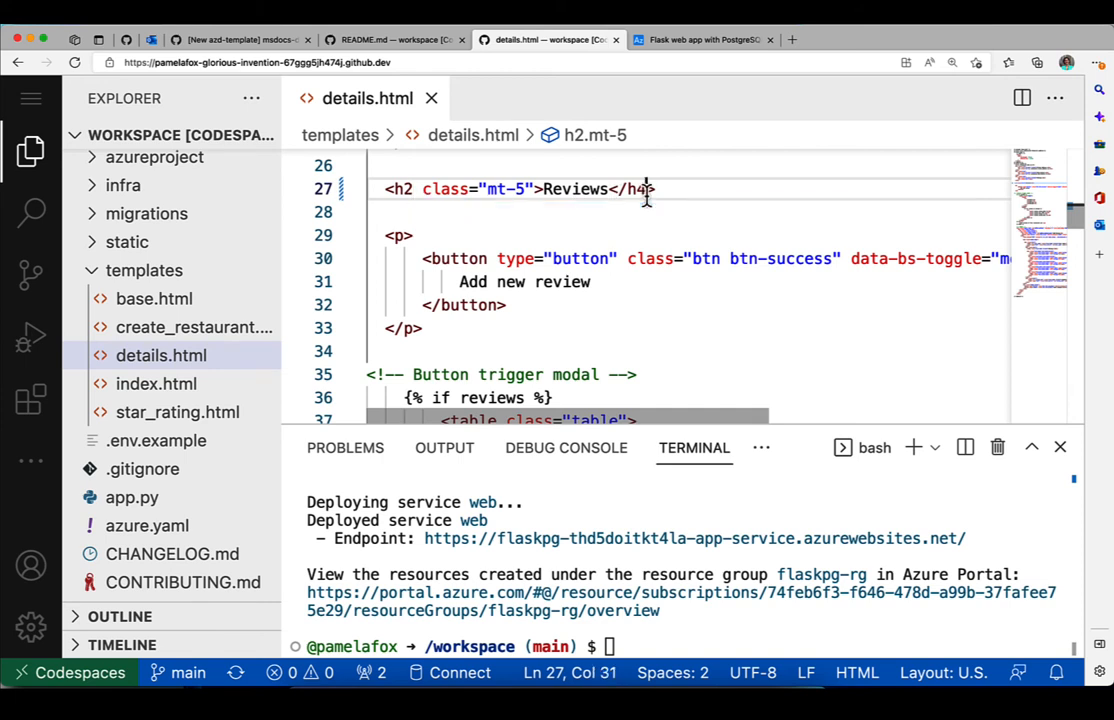
text(2)
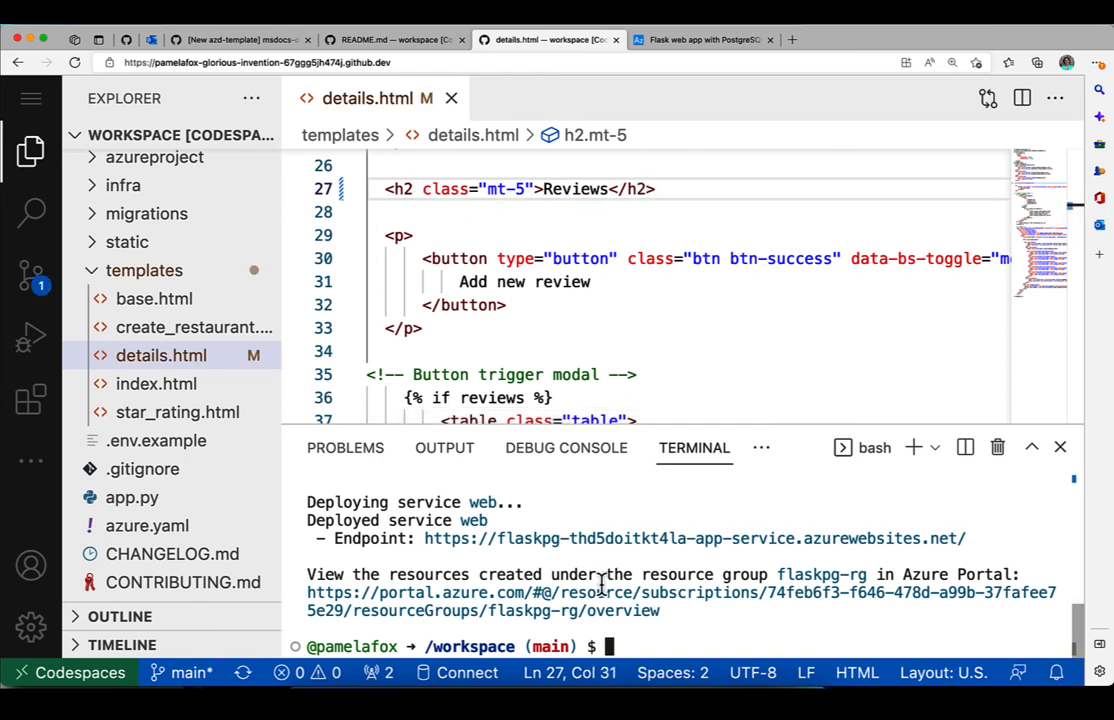
text(azd)
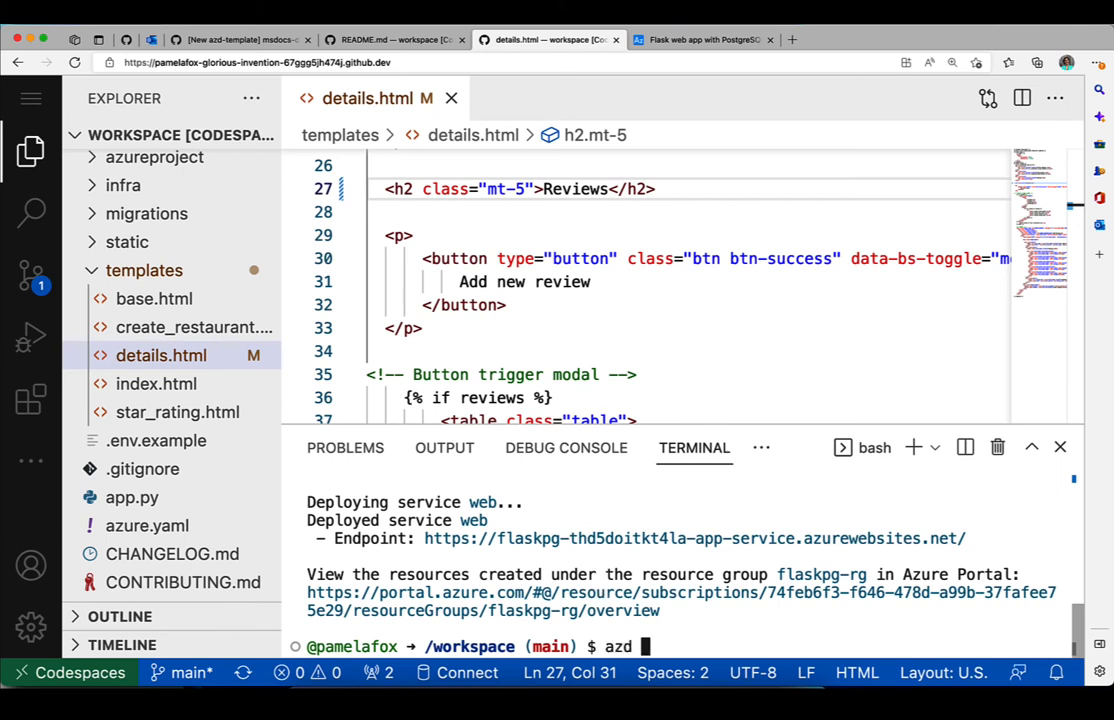
Step: Run azd deploy to push the h2 heading change to the Azure endpoint
text(deploy)
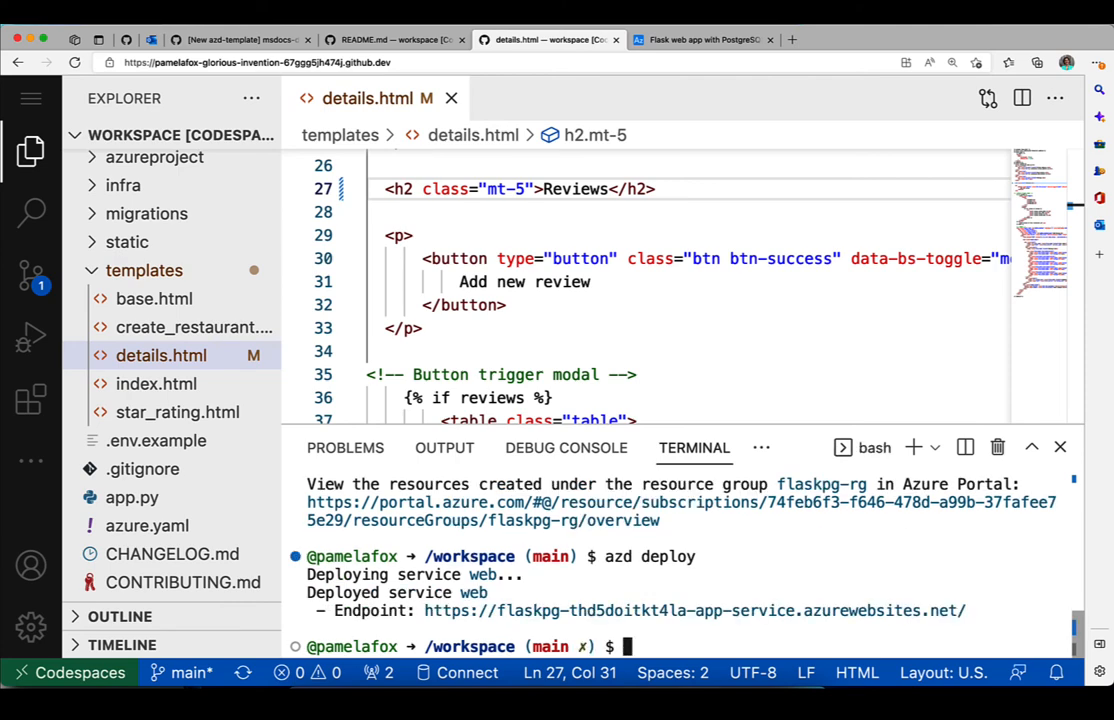
mouse_move(604, 592)
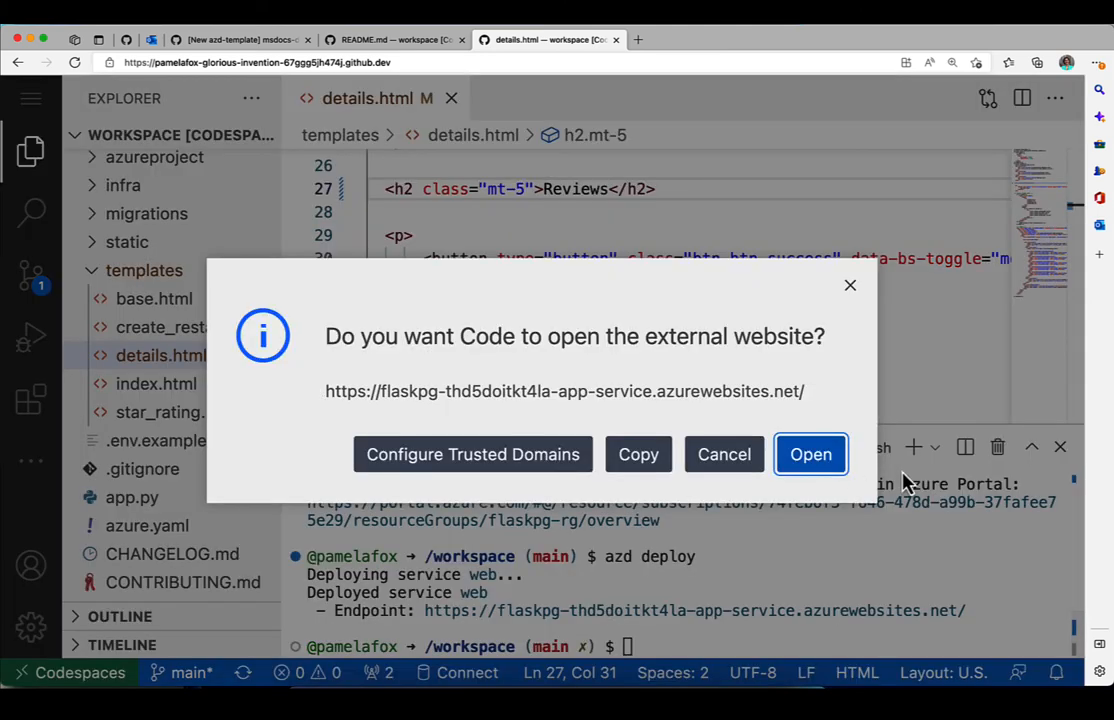
Step: Open the live Well Grounded Cafe details page and inspect the Reviews h2 heading
click(811, 454)
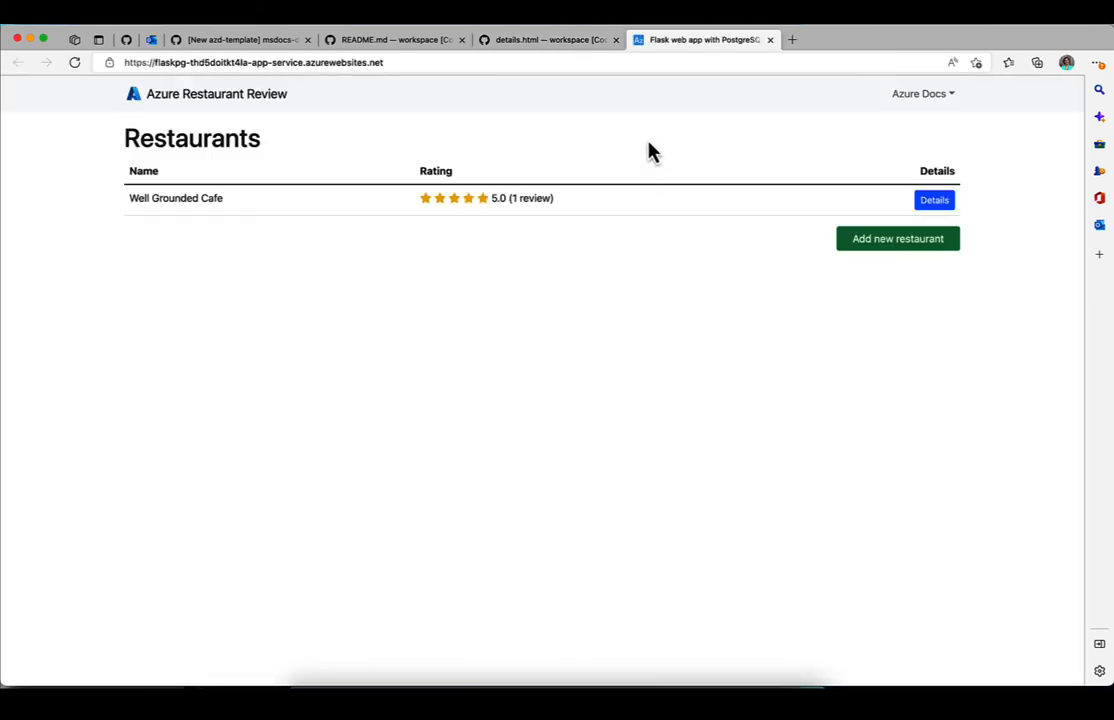
click(933, 200)
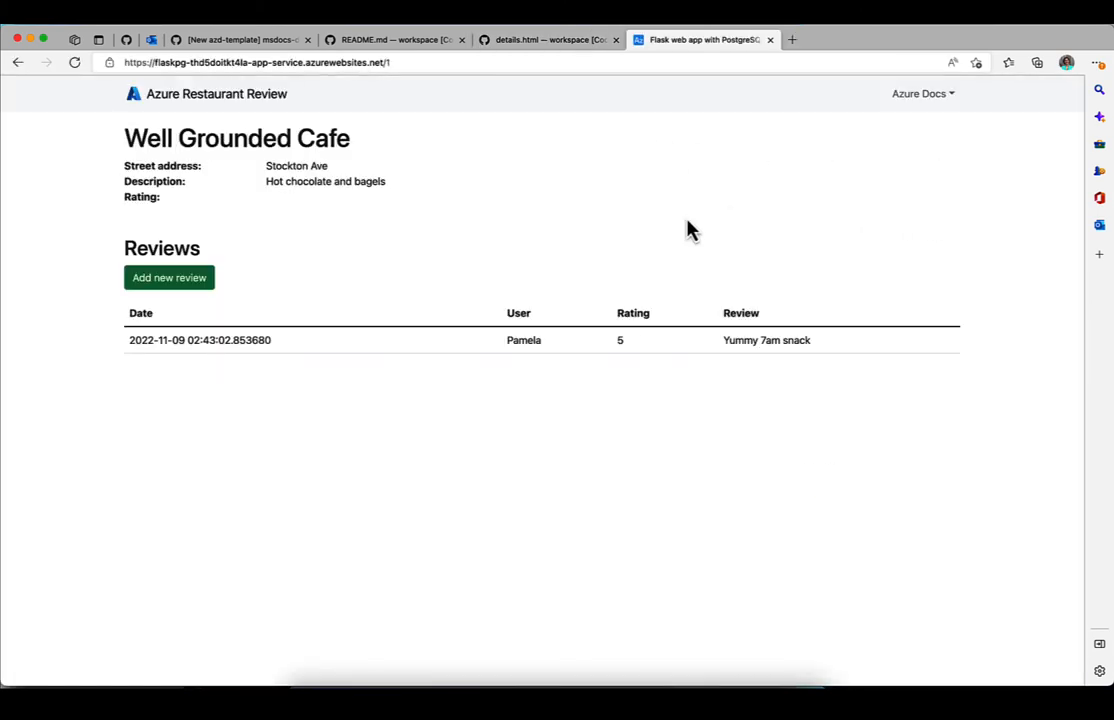
right_click(161, 248)
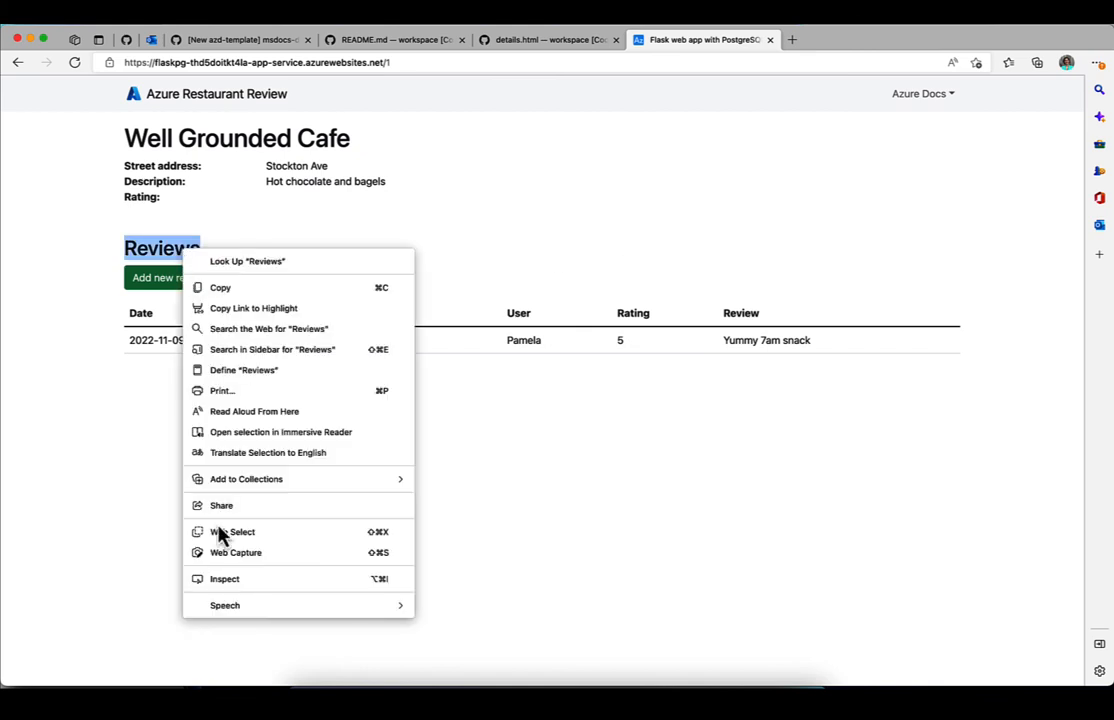
click(224, 578)
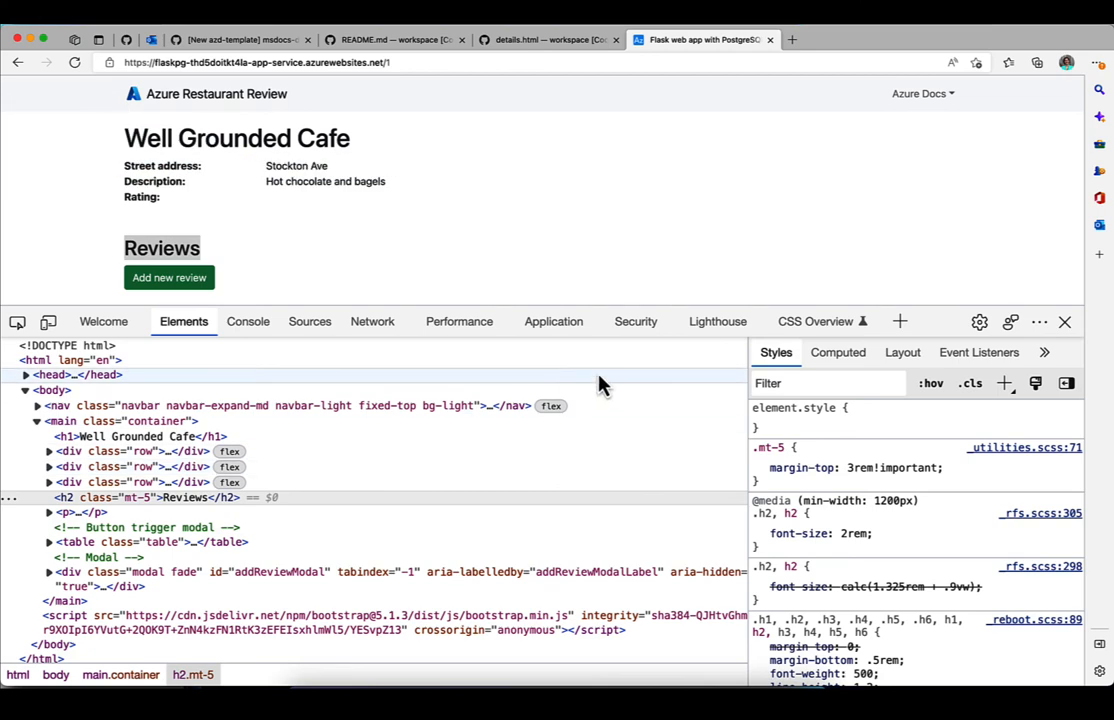
click(717, 321)
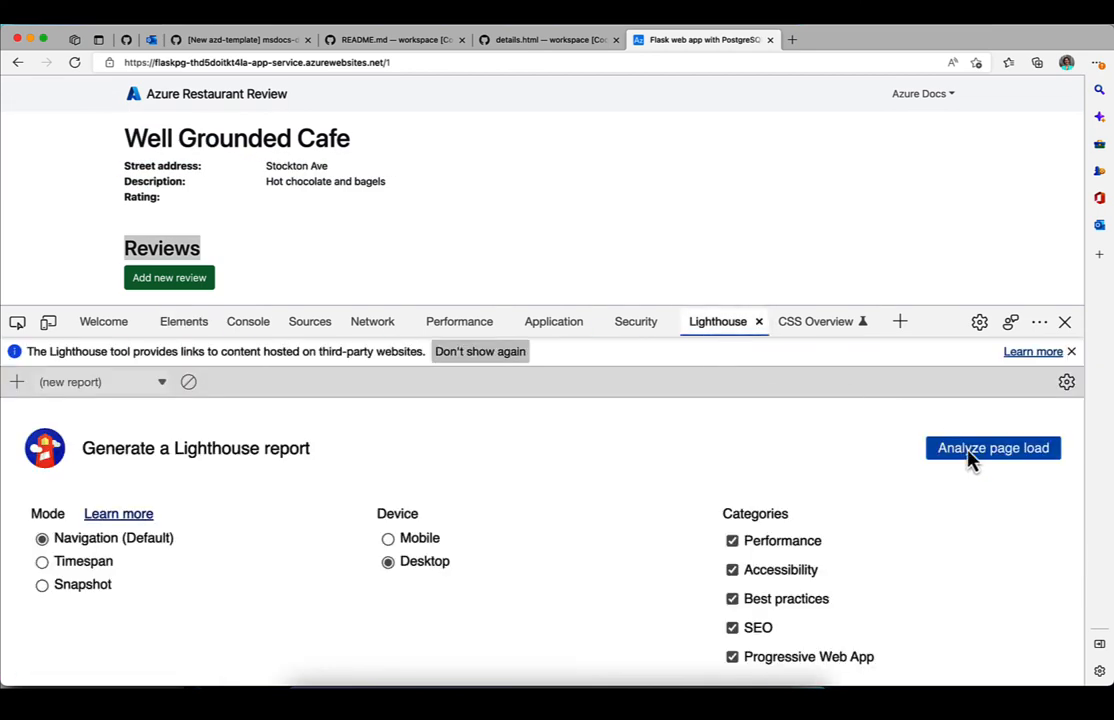
Step: Re-run the Lighthouse audit and view Accessibility now scoring 100
click(992, 447)
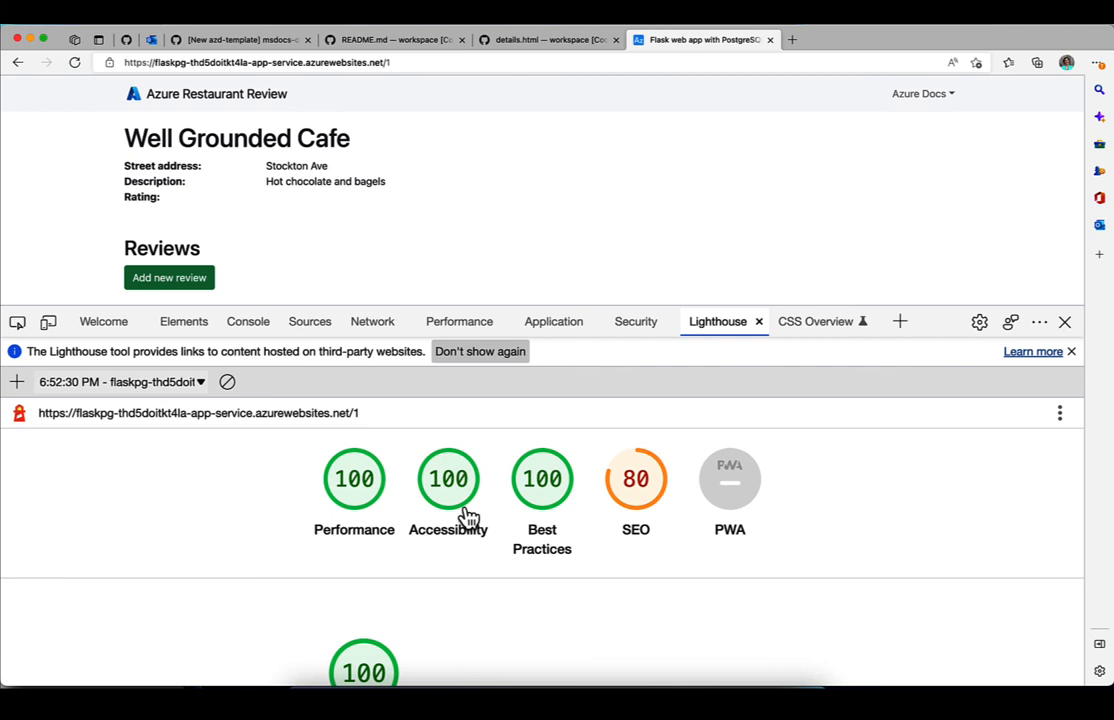
click(448, 478)
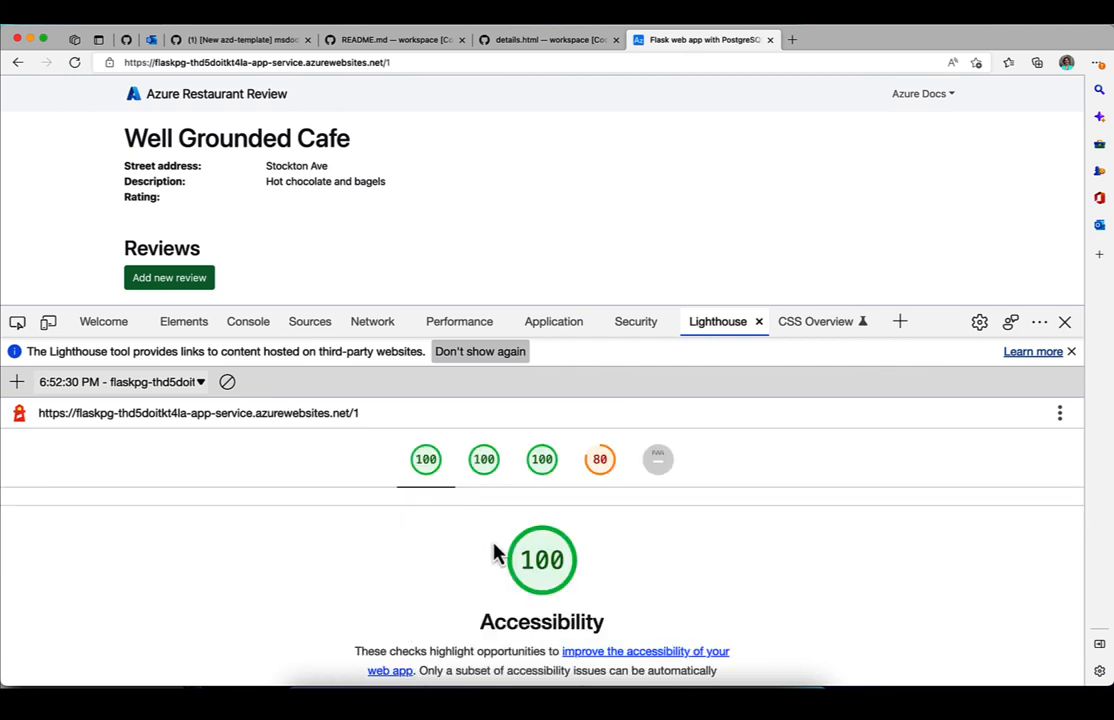
mouse_move(493, 510)
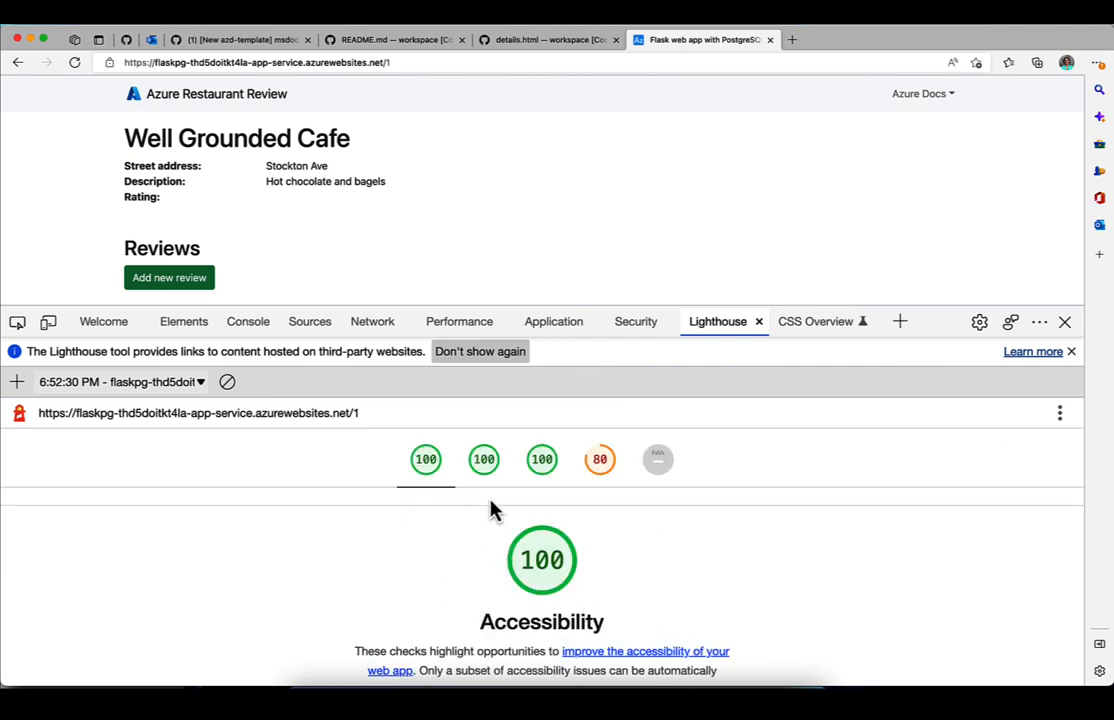
mouse_move(480, 635)
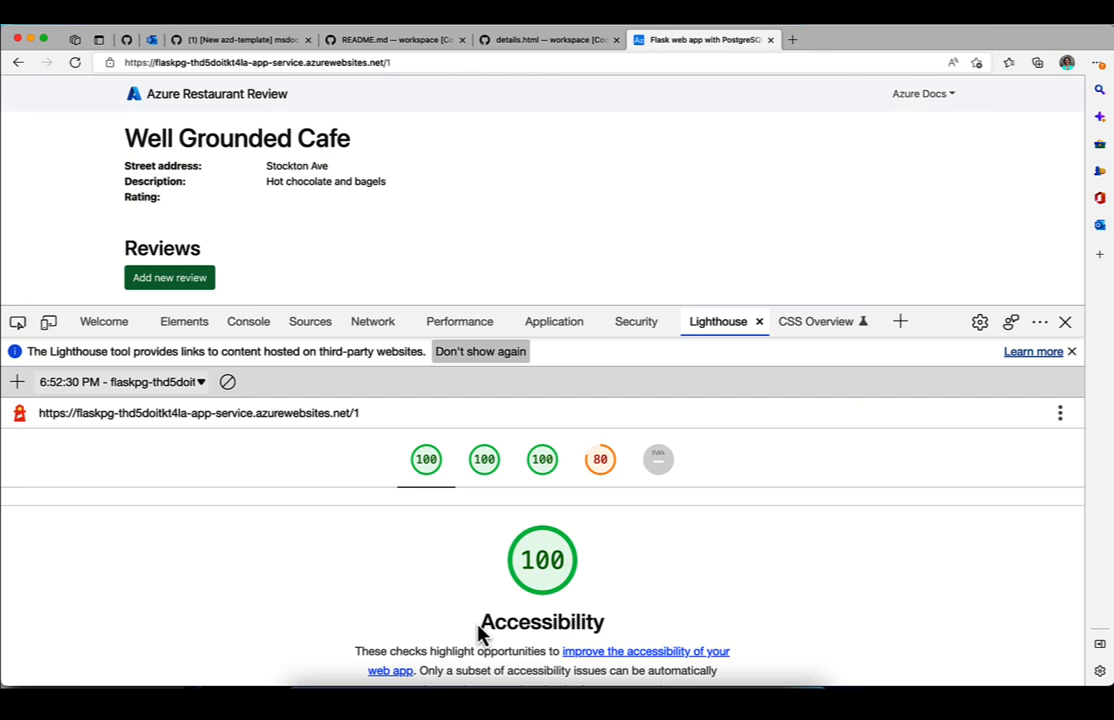